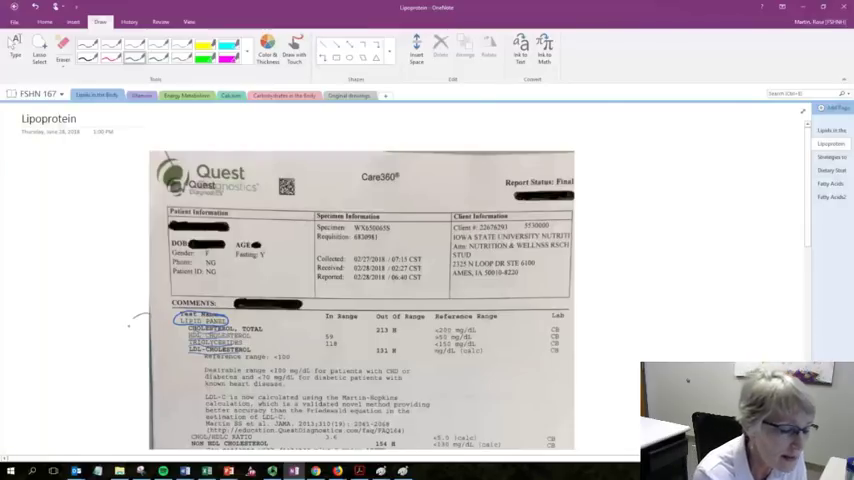
Handwrite 'Assess risk cardiovascular disease' in the margin and label HDL 'good cholesterol', LDL 'bad cholesterol'
{"action": "left_click_drag", "start_coordinate": [130, 316], "coordinate": [136, 360]}
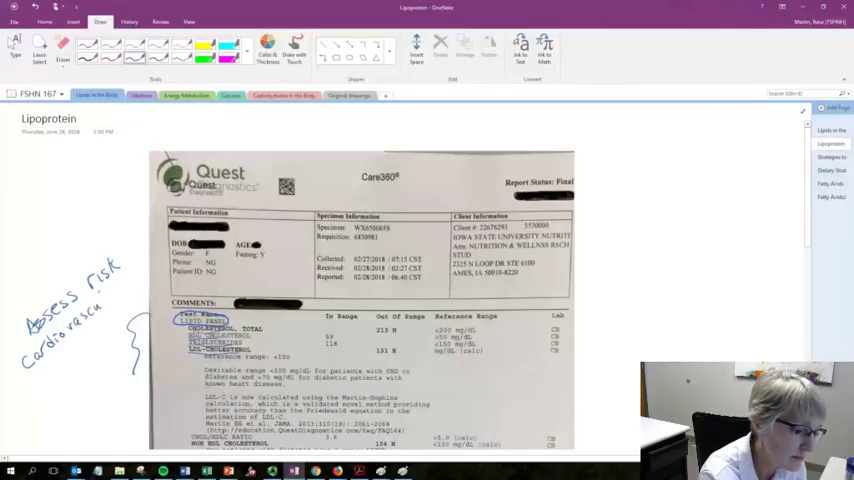
{"action": "type", "text": "di."}
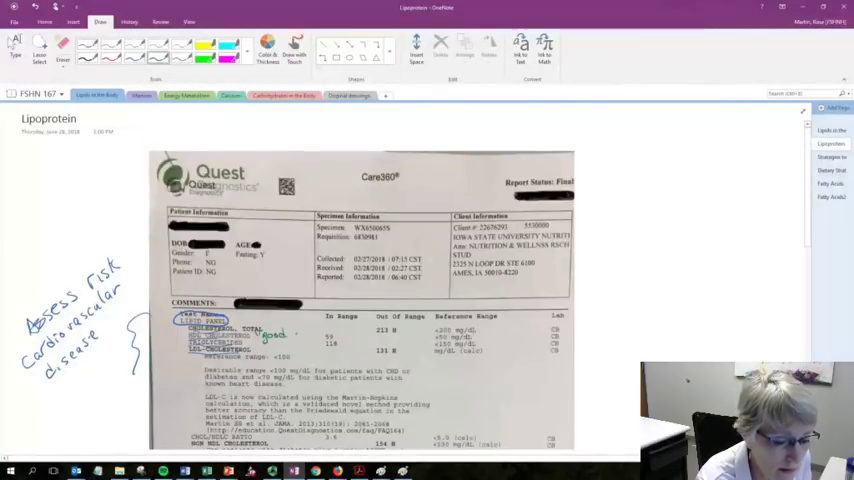
{"action": "type", "text": "good cholesterol"}
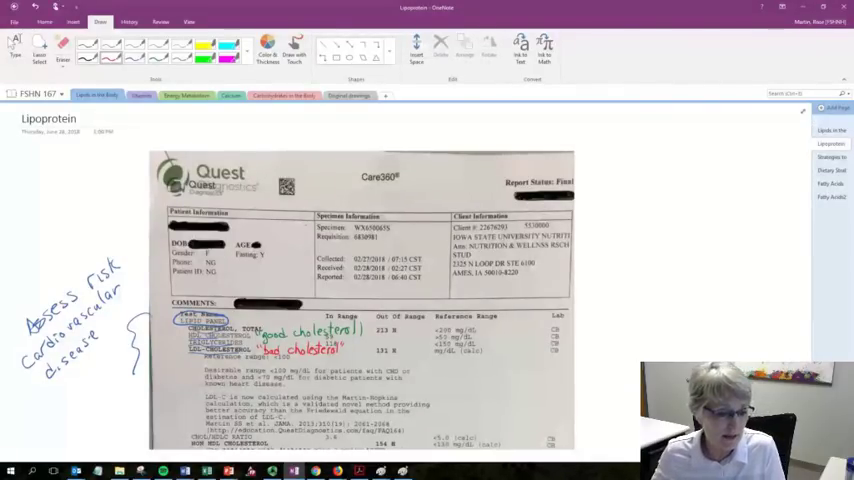
Handwrite 'Lipoprotein produced by body (& eat)' beside the lipoprotein diagram
{"action": "scroll", "scroll_direction": "down", "scroll_amount": 3}
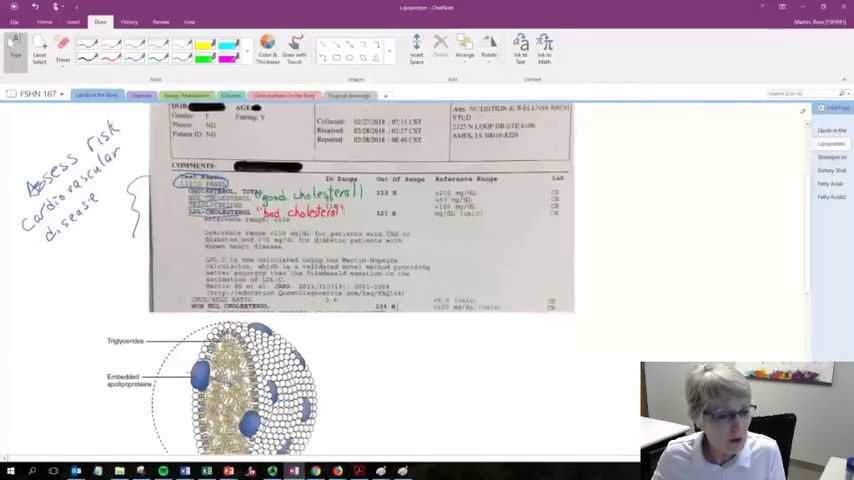
{"action": "scroll", "scroll_direction": "down", "scroll_amount": 3}
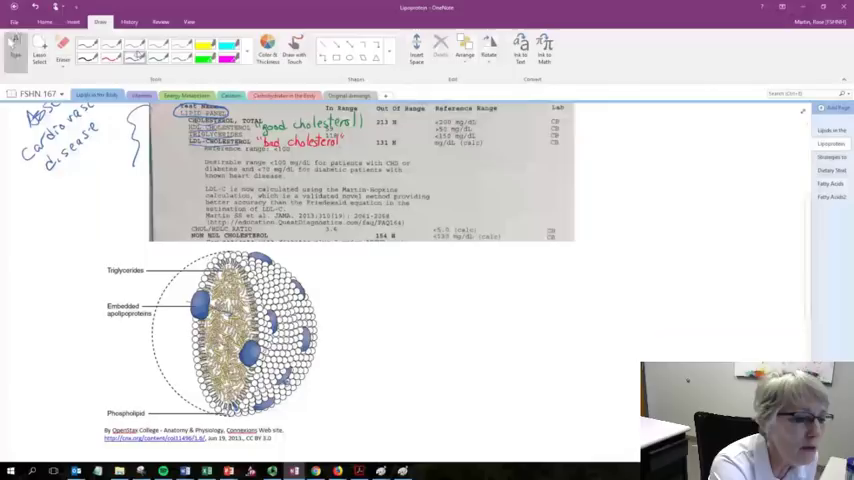
{"action": "type", "text": "Li"}
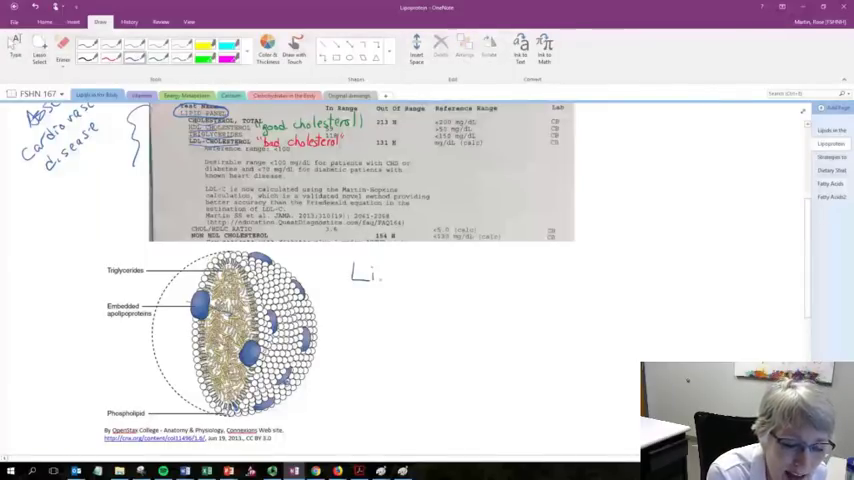
{"action": "type", "text": "poprote"}
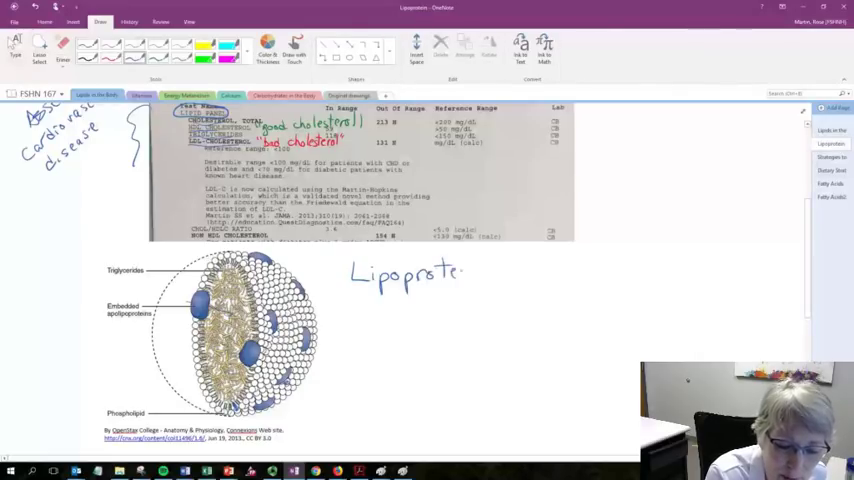
{"action": "type", "text": "in"}
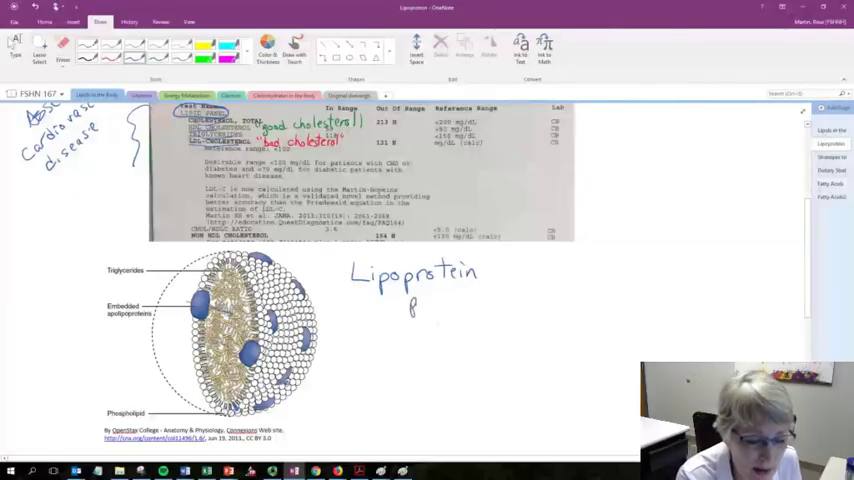
{"action": "type", "text": "produced by body (C&"}
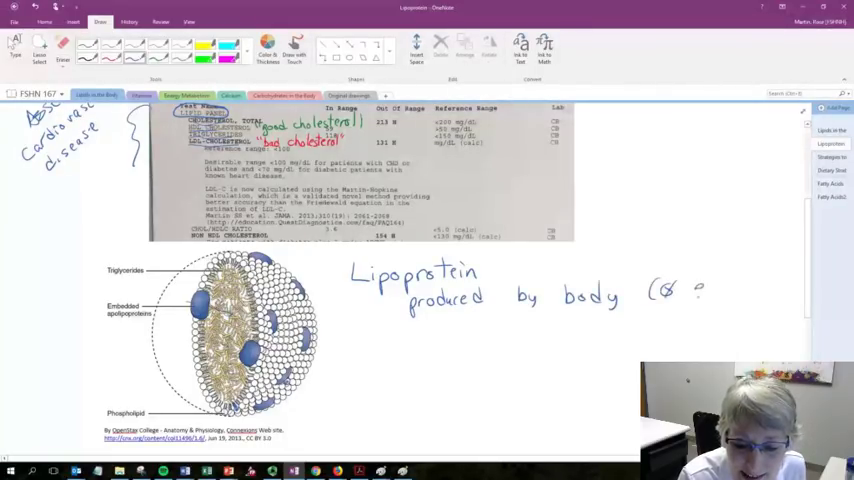
{"action": "type", "text": "eat)"}
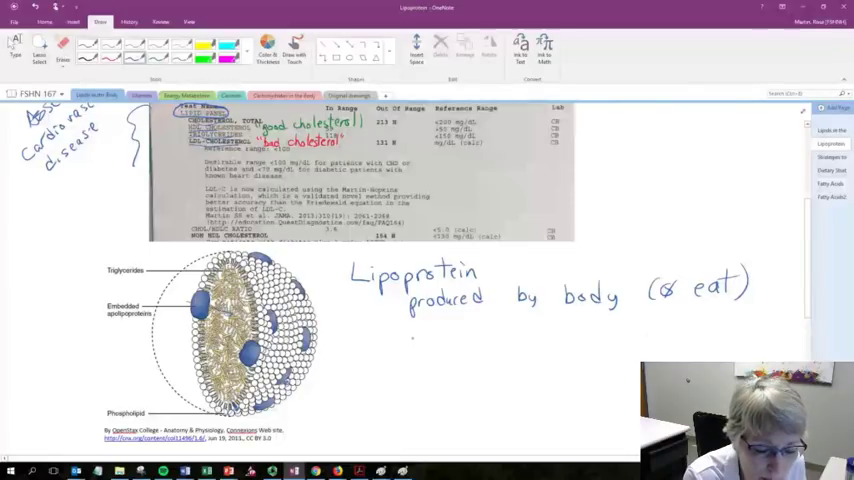
Continue the definition with 'absorb & Transport fat soluble substance'
{"action": "type", "text": "absorb + )"}
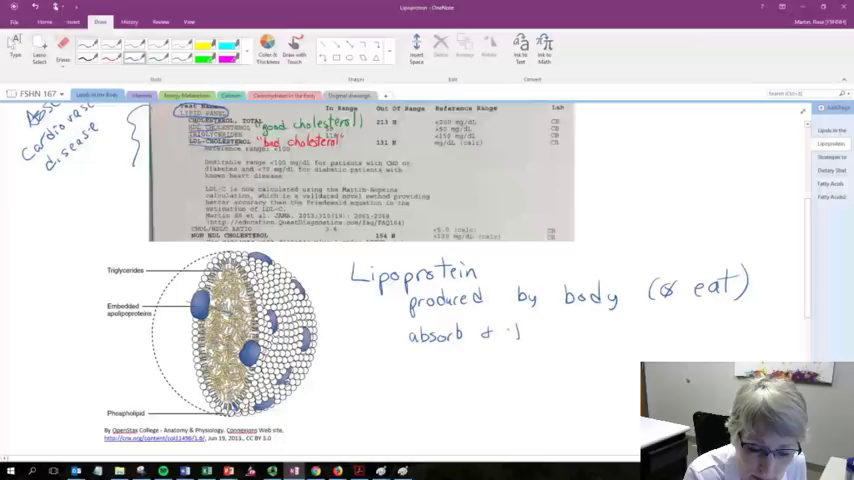
{"action": "type", "text": "Trans."}
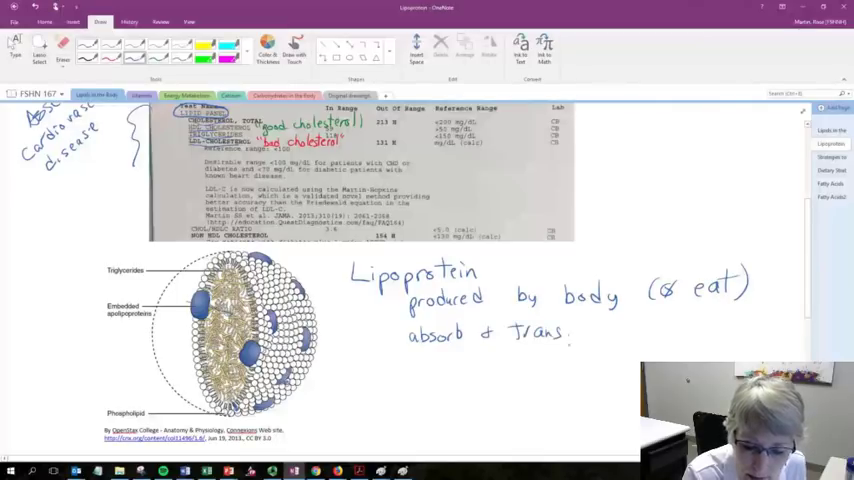
{"action": "type", "text": "Transport fat so!"}
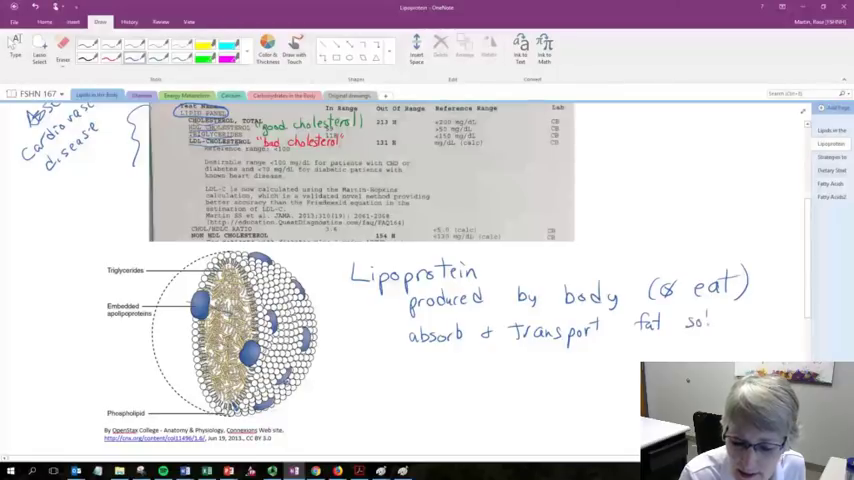
{"action": "type", "text": "soluble"}
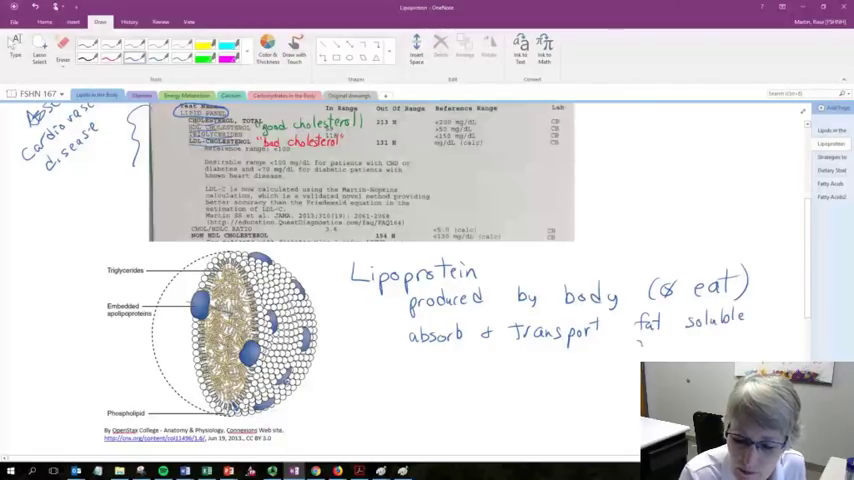
{"action": "type", "text": "substance"}
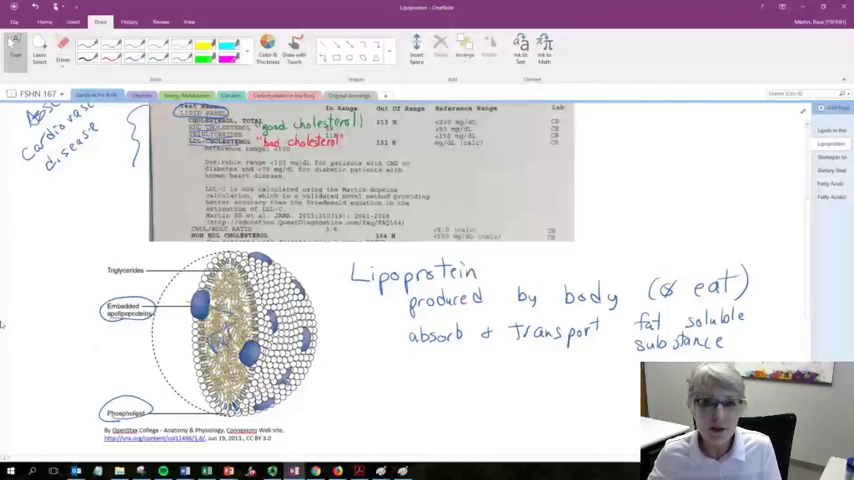
Scroll down past the size and composition diagrams to the space for the Production/Function table
{"action": "scroll", "scroll_direction": "down", "scroll_amount": 3}
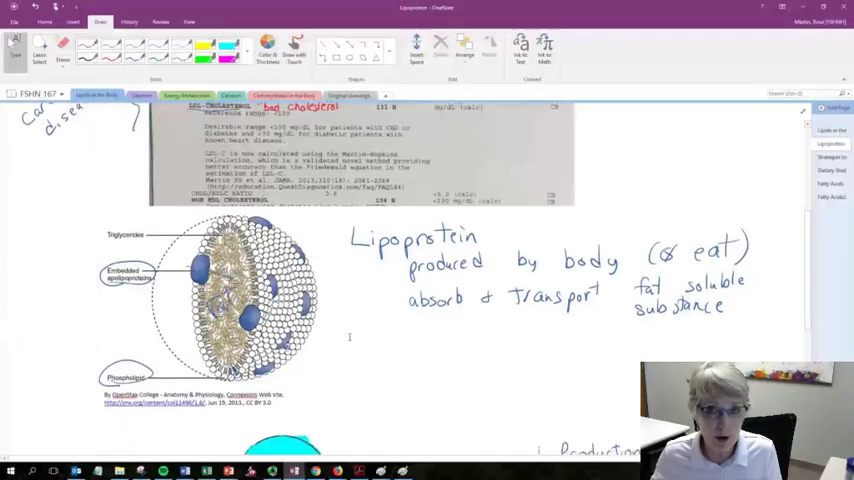
{"action": "scroll", "scroll_direction": "down", "scroll_amount": 3}
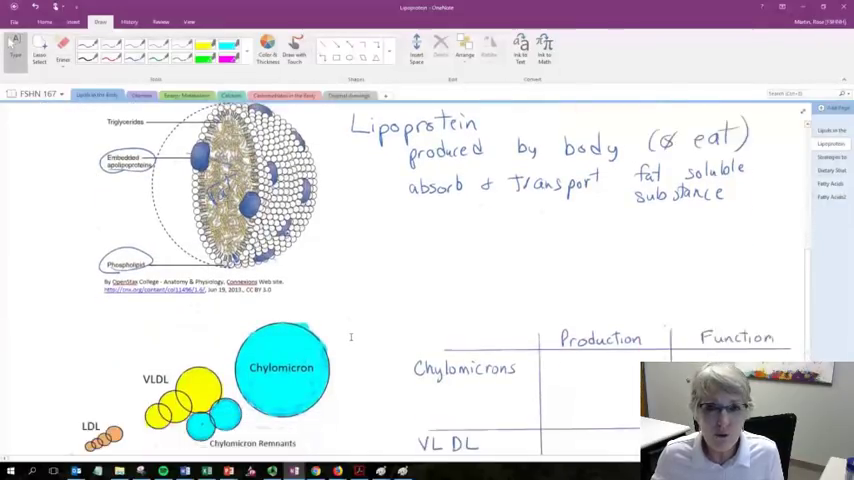
{"action": "scroll", "scroll_direction": "down", "scroll_amount": 3}
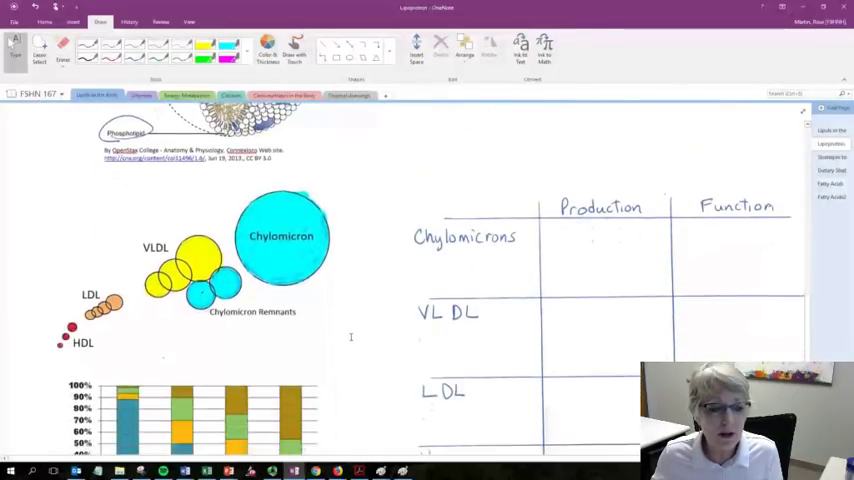
{"action": "scroll", "scroll_direction": "down", "scroll_amount": 3}
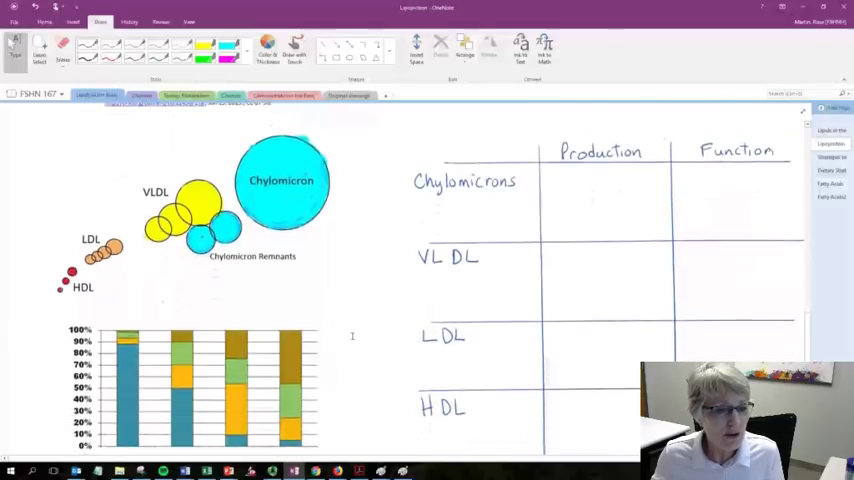
{"action": "scroll", "scroll_direction": "down", "scroll_amount": 3}
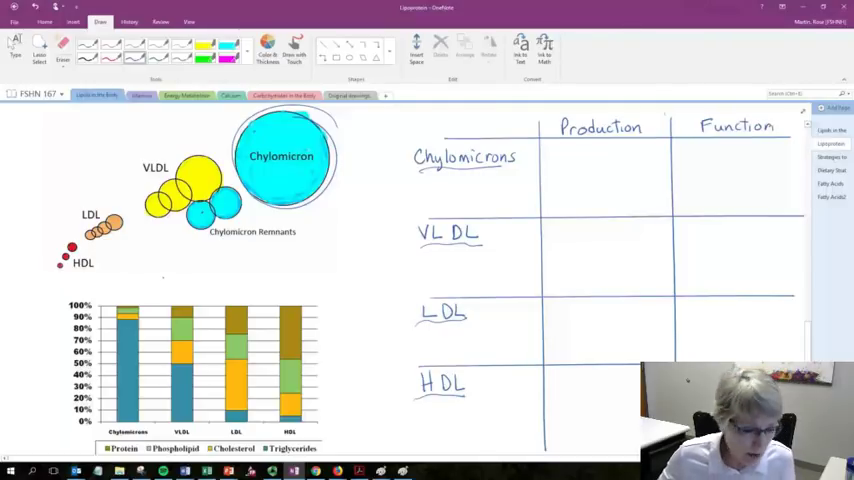
{"action": "scroll", "scroll_direction": "down", "scroll_amount": 3}
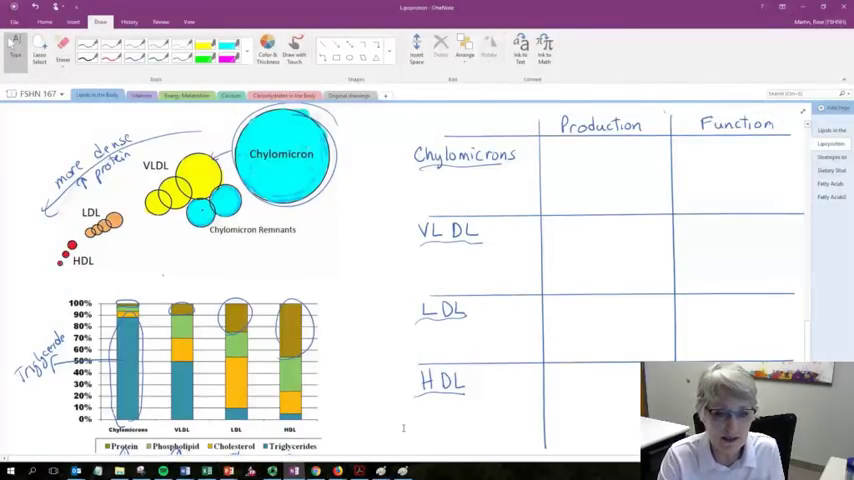
Write 'Small intestines' in the chylomicron Production cell
{"action": "type", "text": "S"}
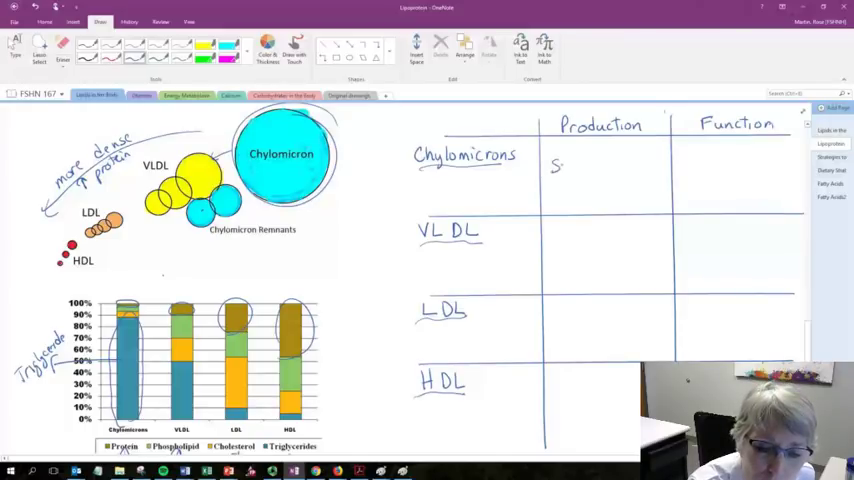
{"action": "type", "text": "Small"}
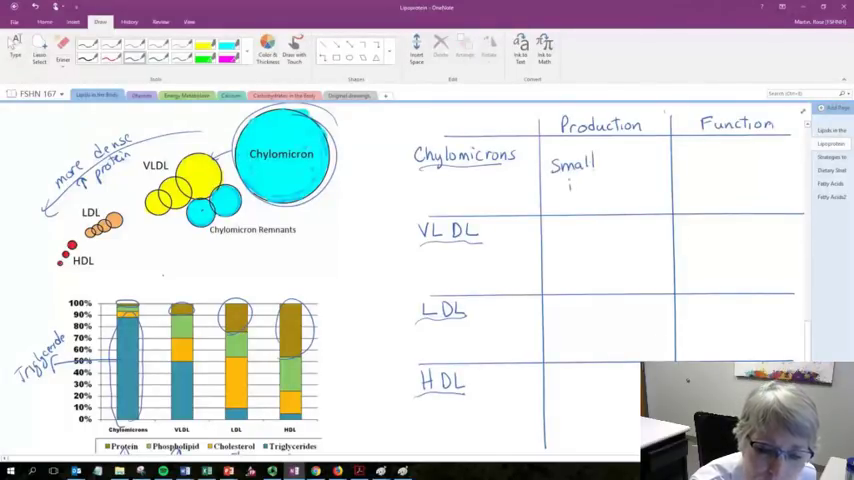
{"action": "type", "text": "intes."}
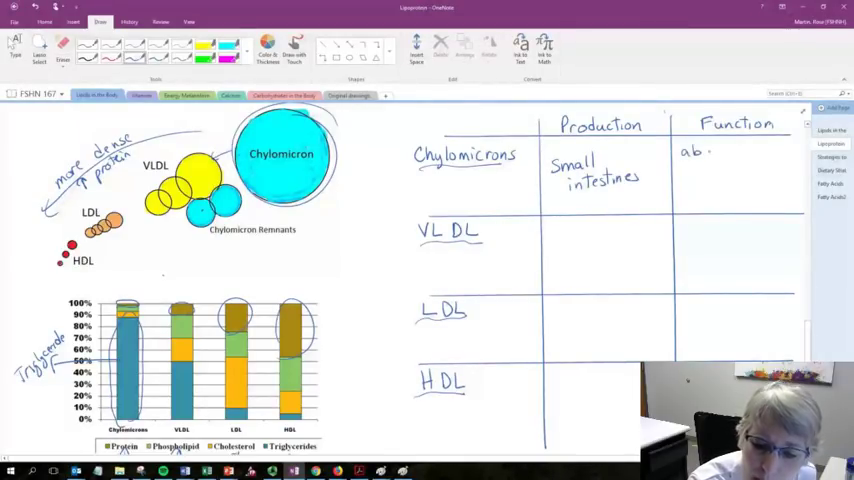
Write 'absorb & transport food fats (exogenous fats)' in the chylomicron Function cell
{"action": "type", "text": "absorb &"}
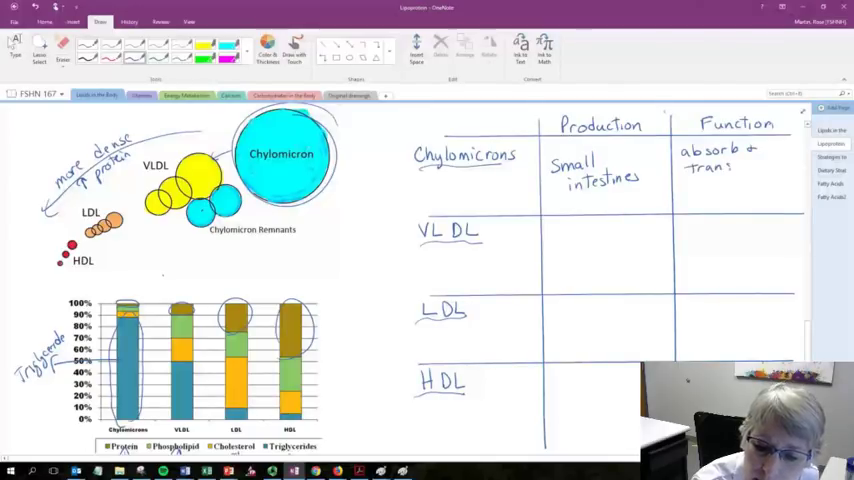
{"action": "type", "text": "port"}
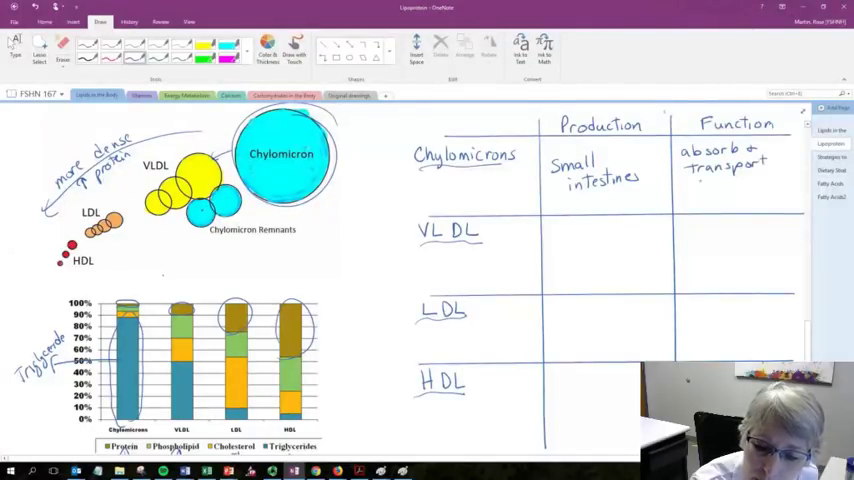
{"action": "type", "text": "food"}
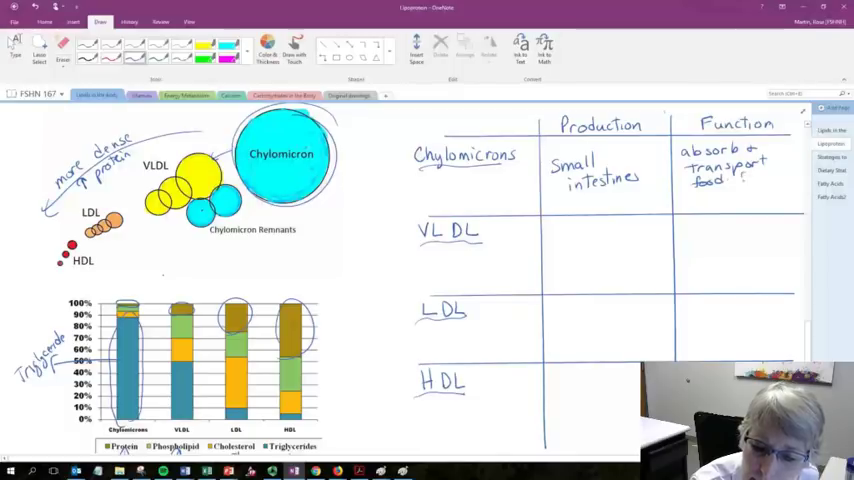
{"action": "type", "text": "fats"}
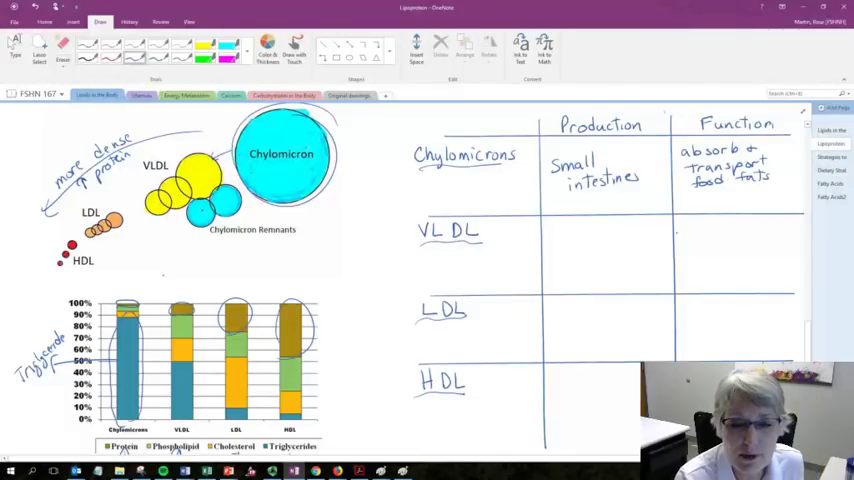
{"action": "type", "text": "exo"}
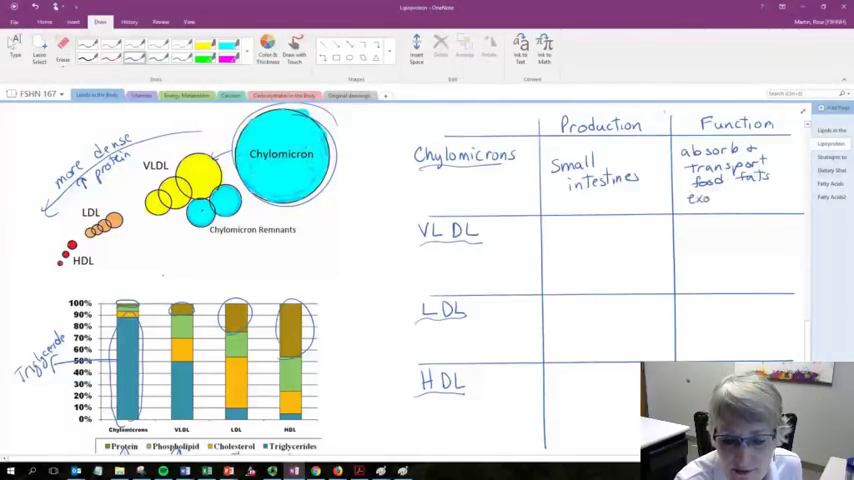
{"action": "type", "text": "genou"}
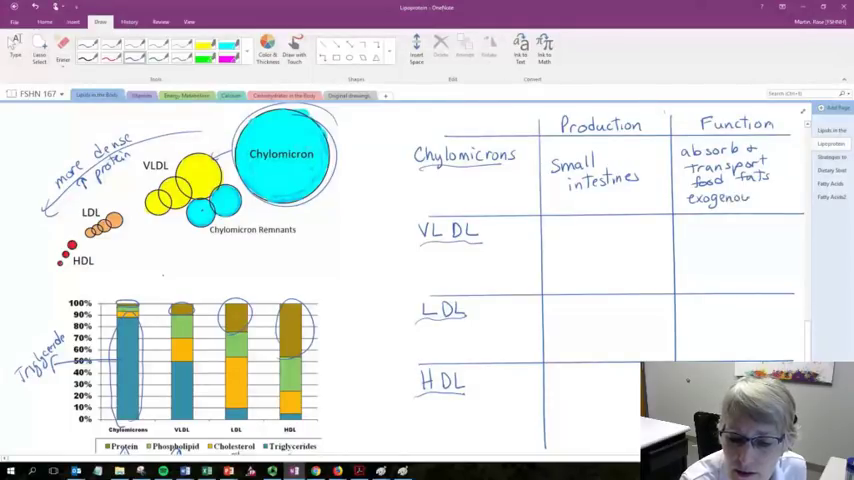
{"action": "type", "text": "fat."}
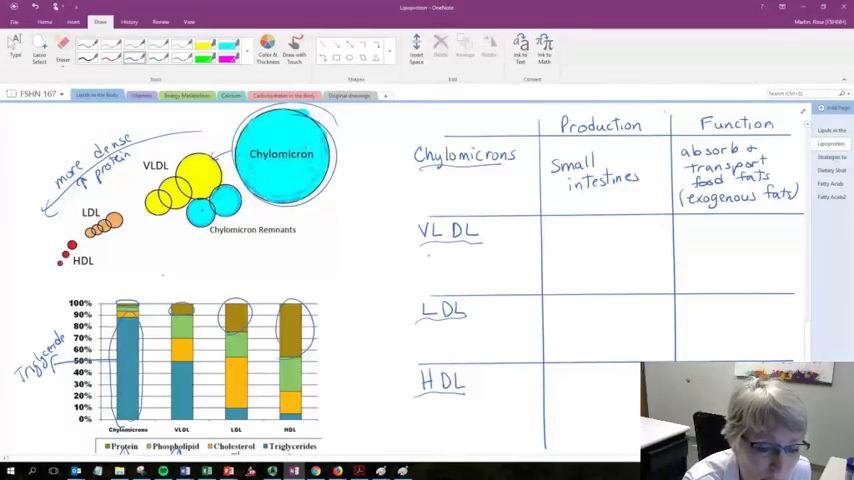
Spell out VLDL as 'very low density lipoprotein' and record 'liver' under Production
{"action": "type", "text": "very"}
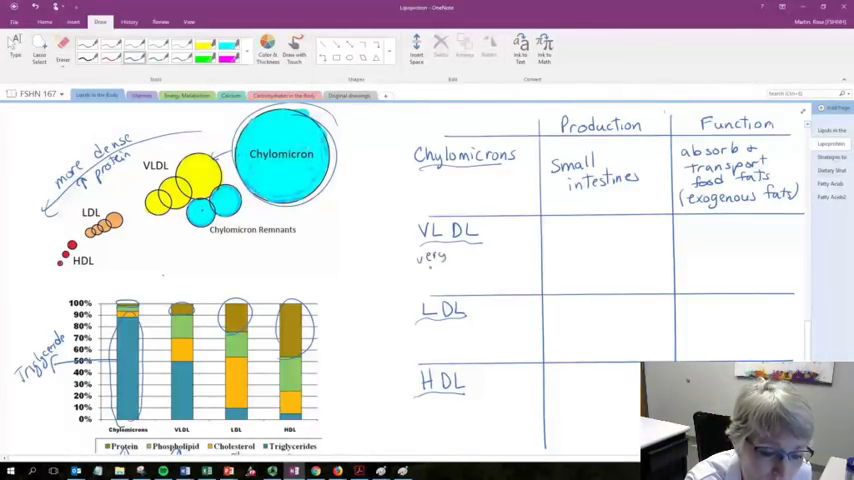
{"action": "type", "text": "low"}
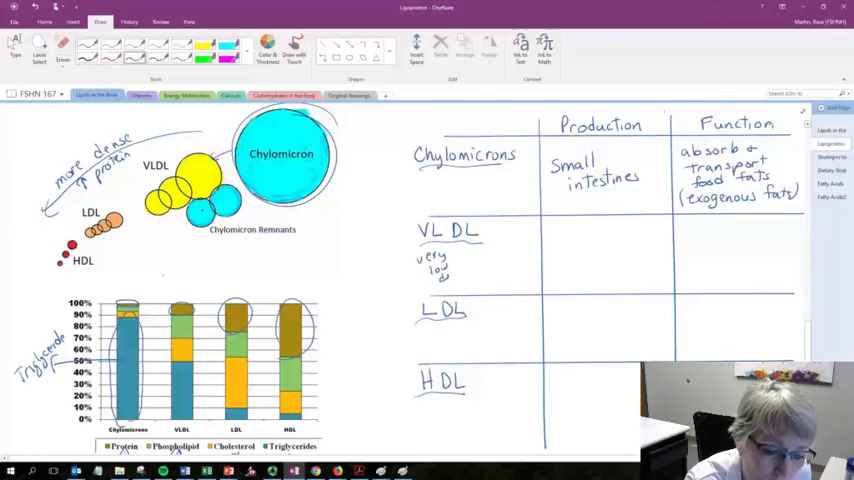
{"action": "type", "text": "density lipoprotein"}
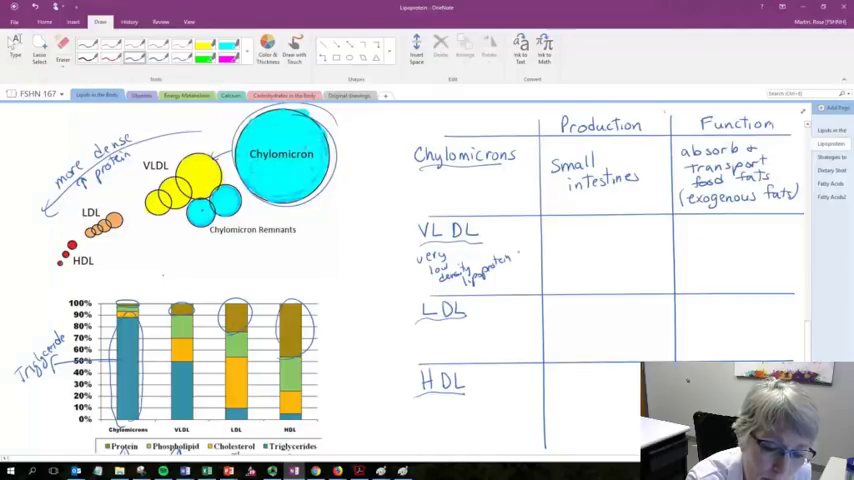
{"action": "type", "text": "liver"}
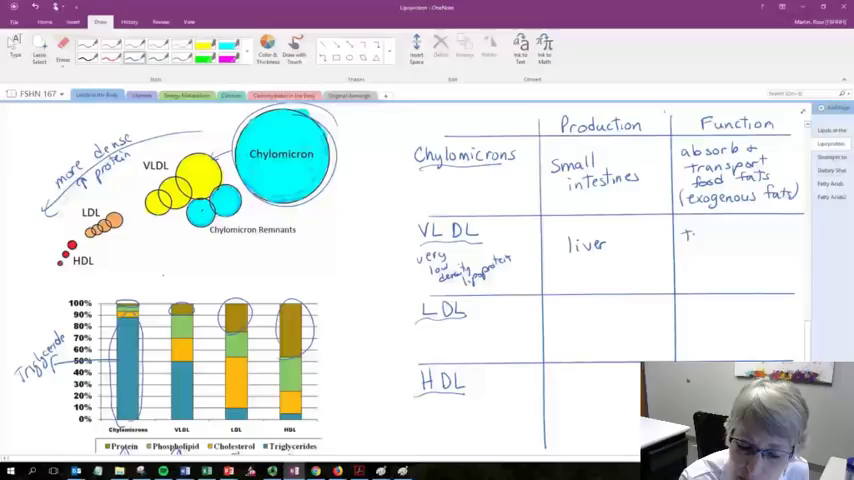
Write VLDL's function 'Transport fats produced in body (endogenous fat)'
{"action": "type", "text": "ransport fats produced in body"}
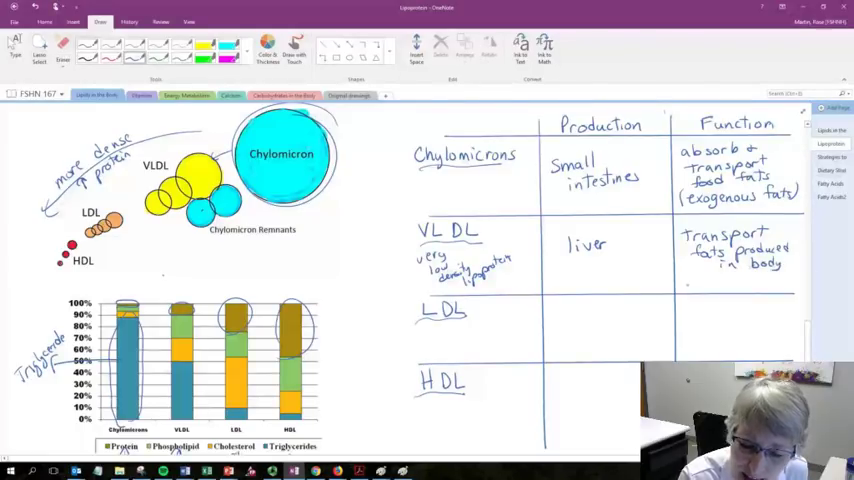
{"action": "type", "text": "endogenous fats"}
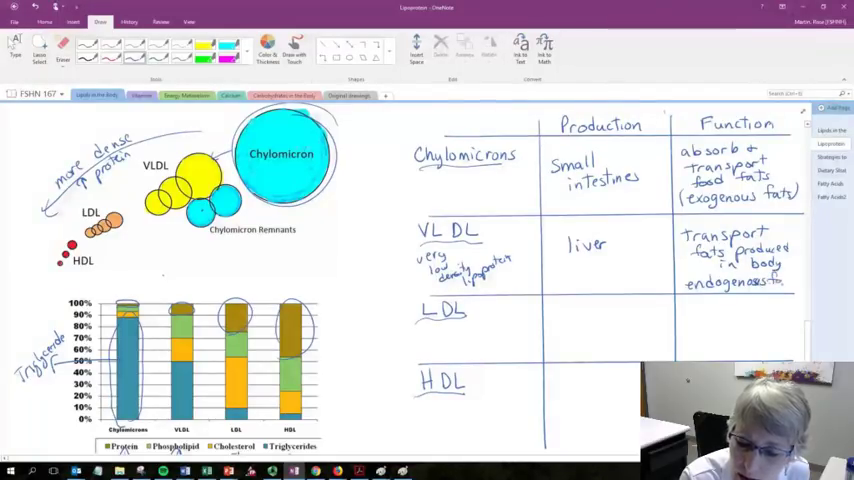
{"action": "type", "text": "(endogenous fat)"}
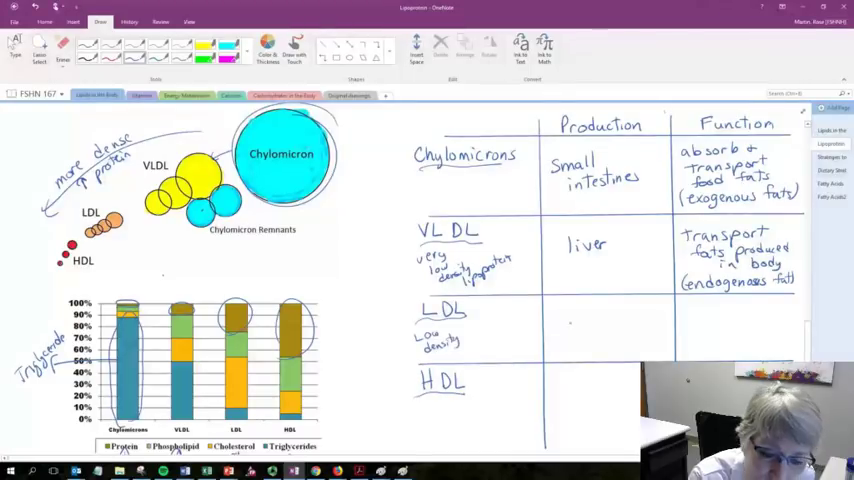
Write 'liver' under LDL Production and begin 'transport cholesterol' under Function
{"action": "type", "text": "liver"}
{"action": "left_click", "coordinate": [738, 328]}
{"action": "type", "text": "trans por"}
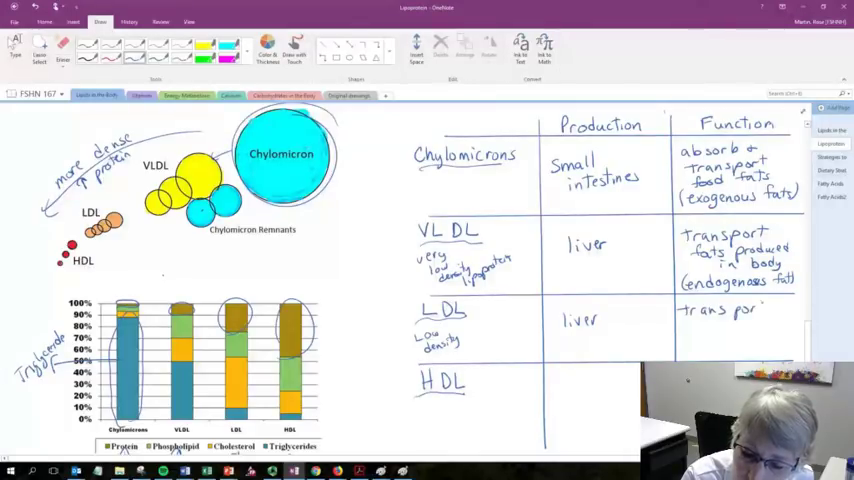
{"action": "type", "text": "cholesterol to body"}
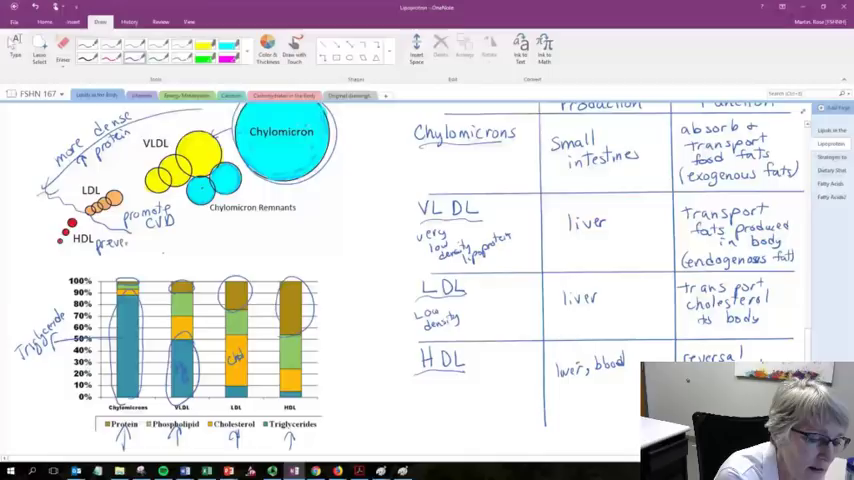
Annotate the diagram with 'promote CVD' beside LDL and 'prevent CVD' beside HDL
{"action": "type", "text": "CVD"}
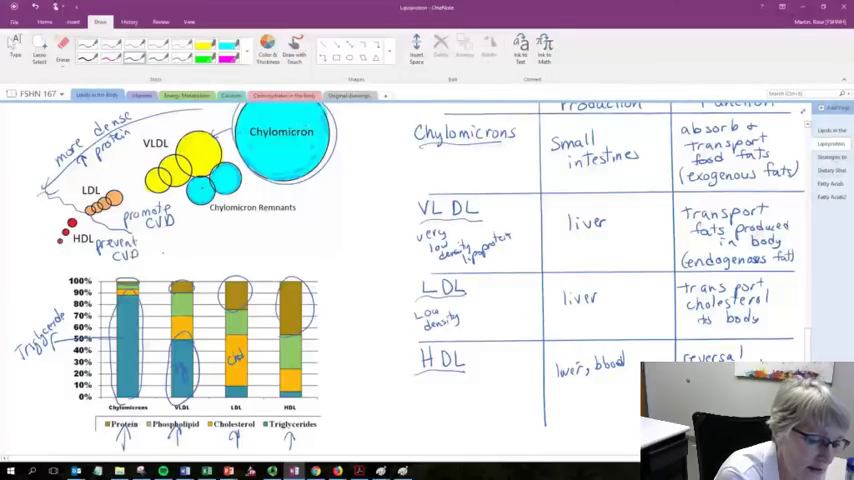